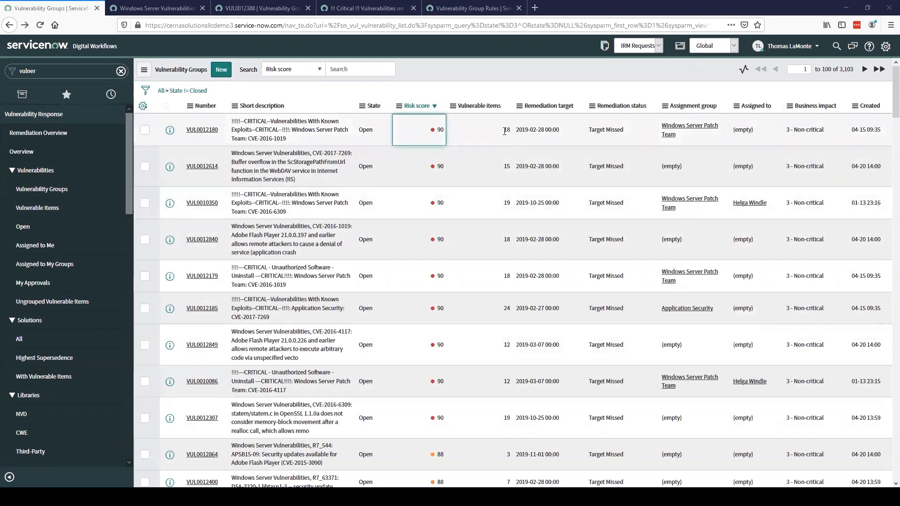
pyautogui.moveTo(510, 145)
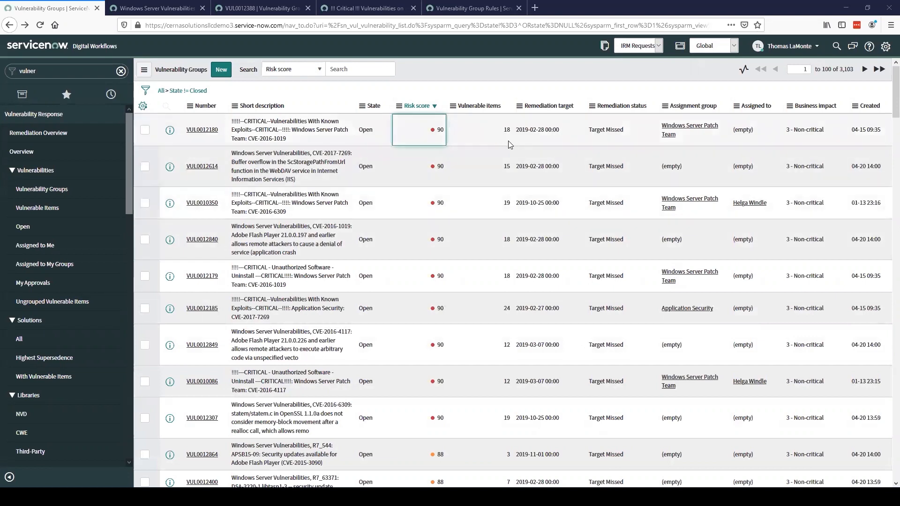
pyautogui.moveTo(439, 145)
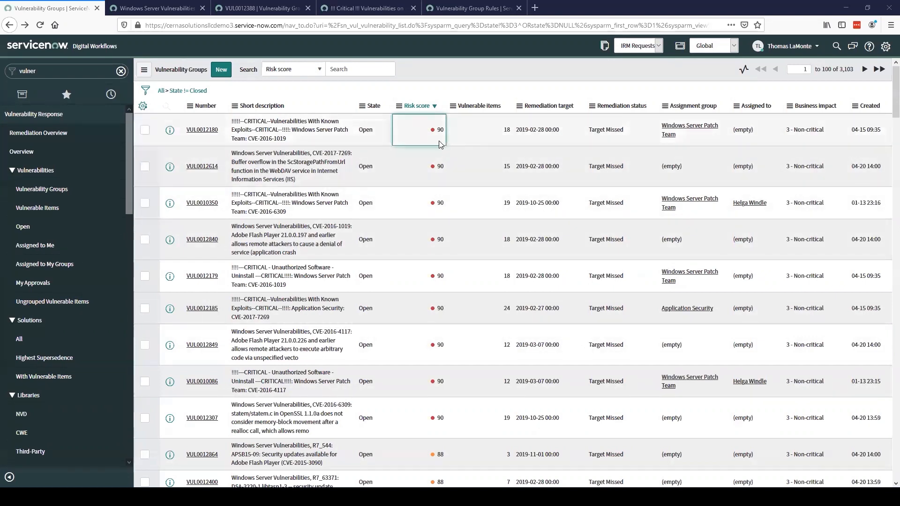
pyautogui.moveTo(417, 118)
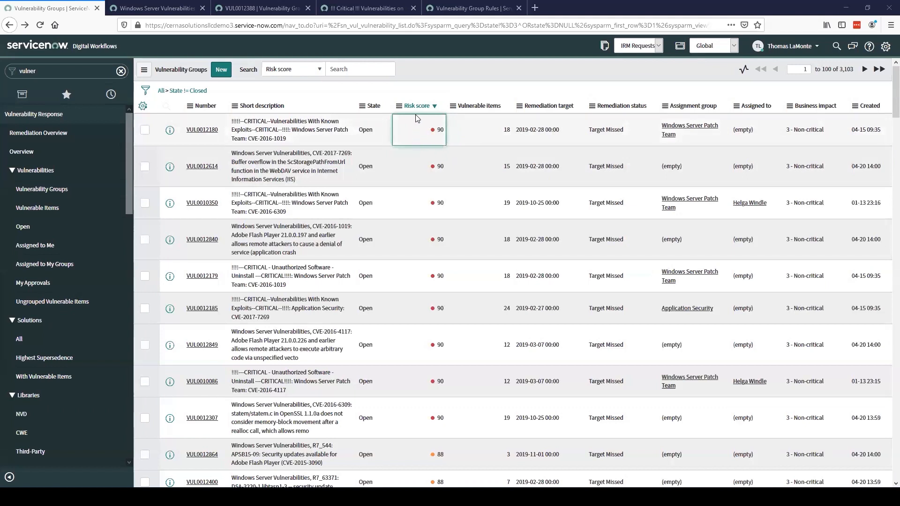
pyautogui.moveTo(424, 145)
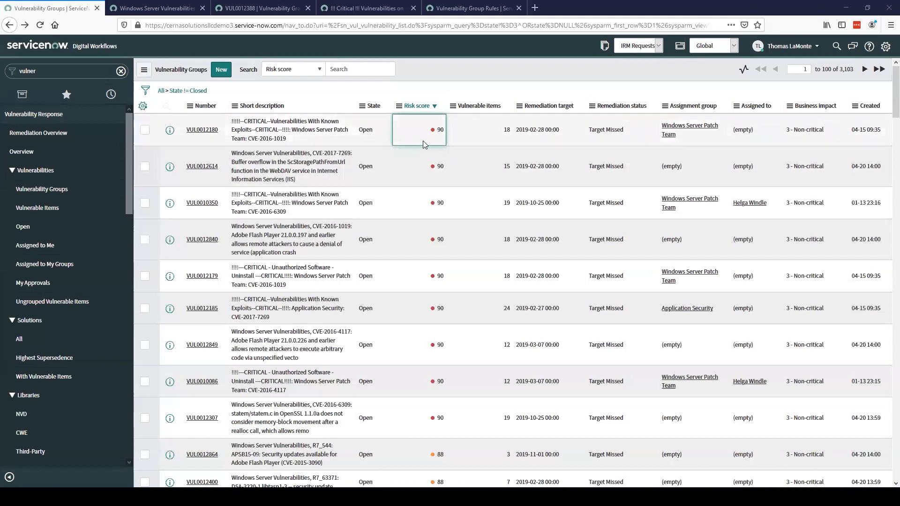
pyautogui.moveTo(420, 127)
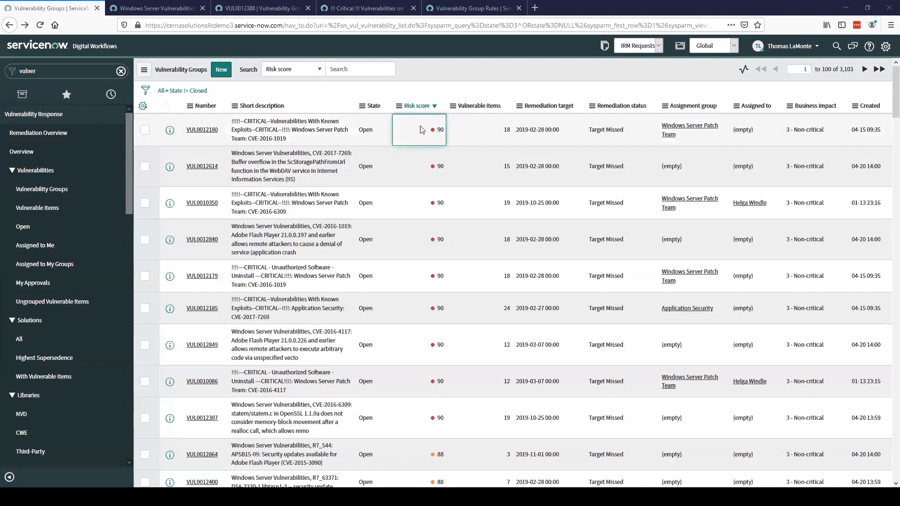
pyautogui.moveTo(423, 144)
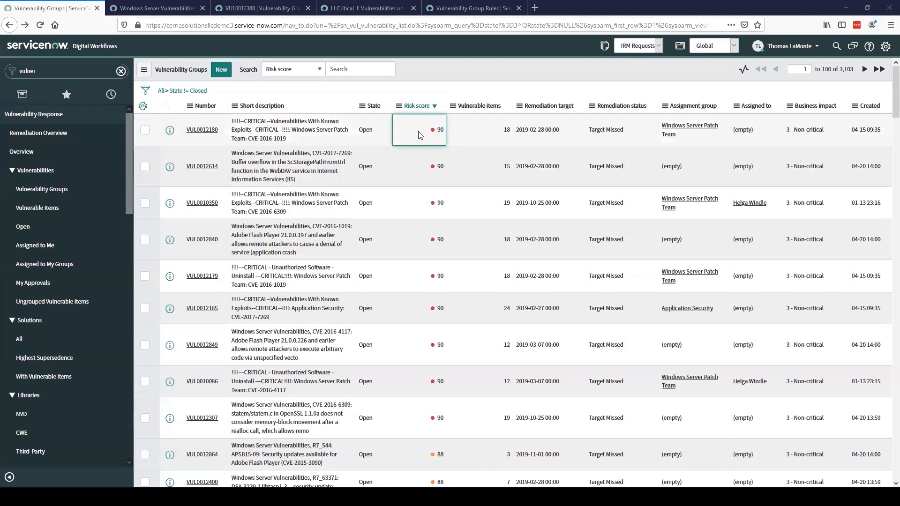
pyautogui.moveTo(416, 133)
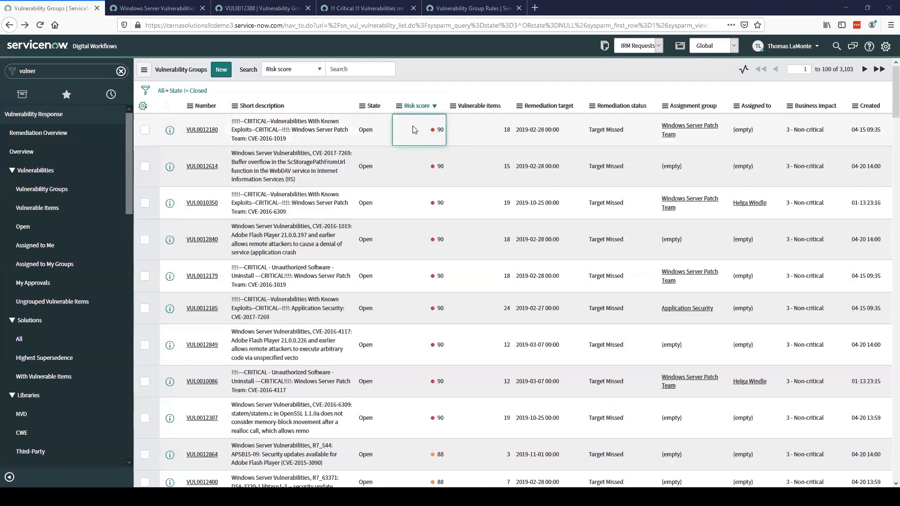
pyautogui.moveTo(403, 133)
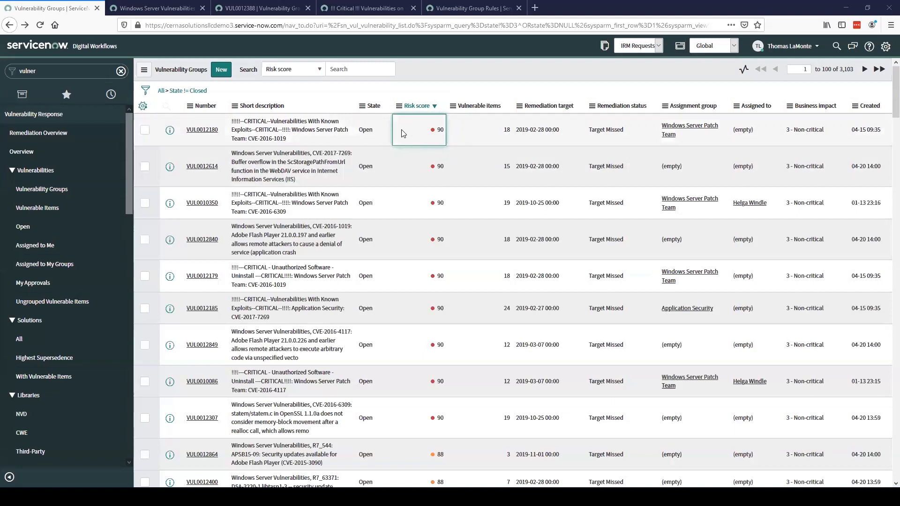
# Open vulnerability group VUL0012180 (1 - Critical, risk score 100, 18 vulnerable items) from the list
pyautogui.click(203, 130)
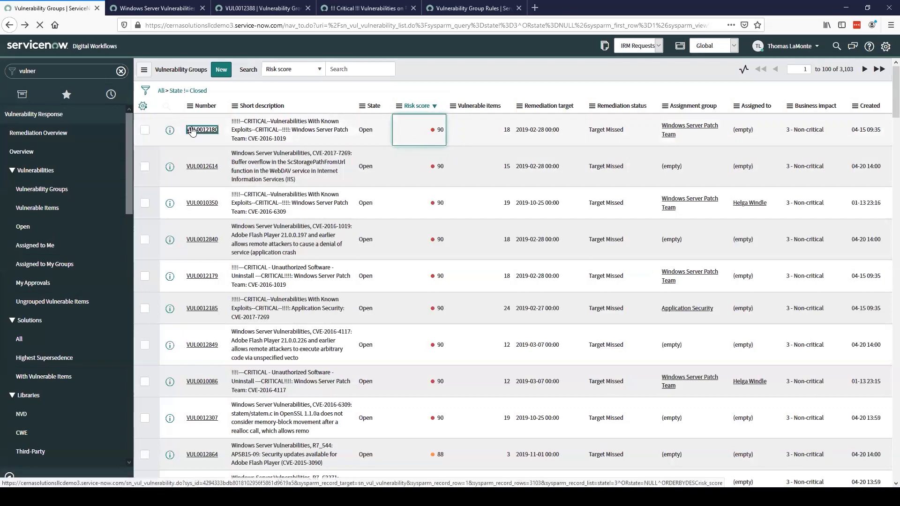
pyautogui.click(201, 130)
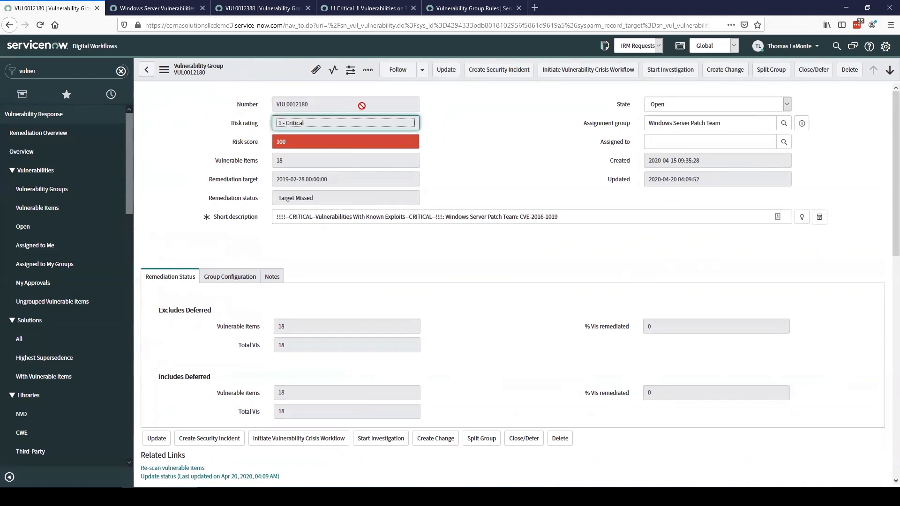
pyautogui.moveTo(480, 105)
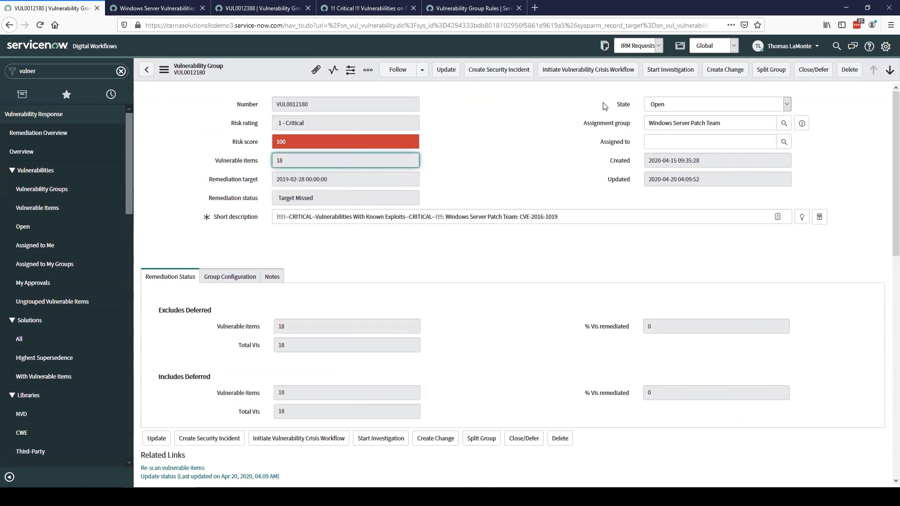
# Change VUL0012180's state from Open to Under Investigation and move to the Assigned to field
pyautogui.click(716, 105)
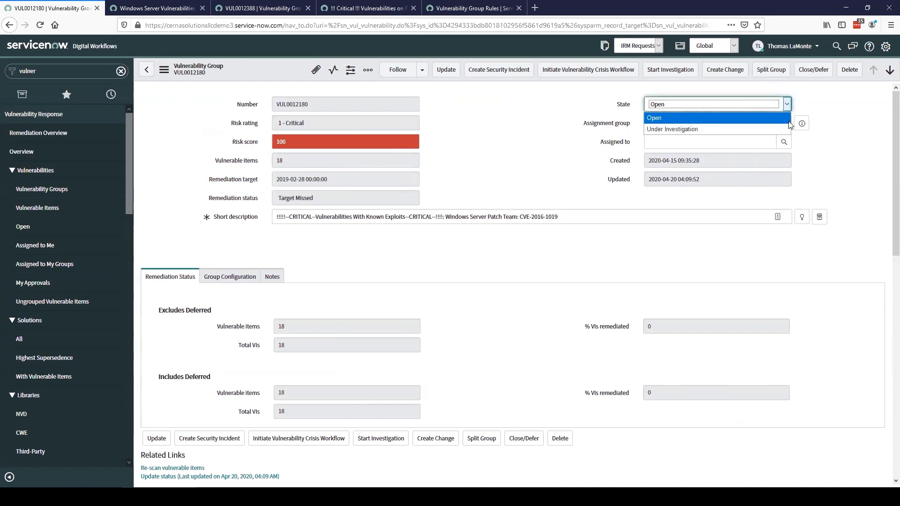
pyautogui.click(671, 128)
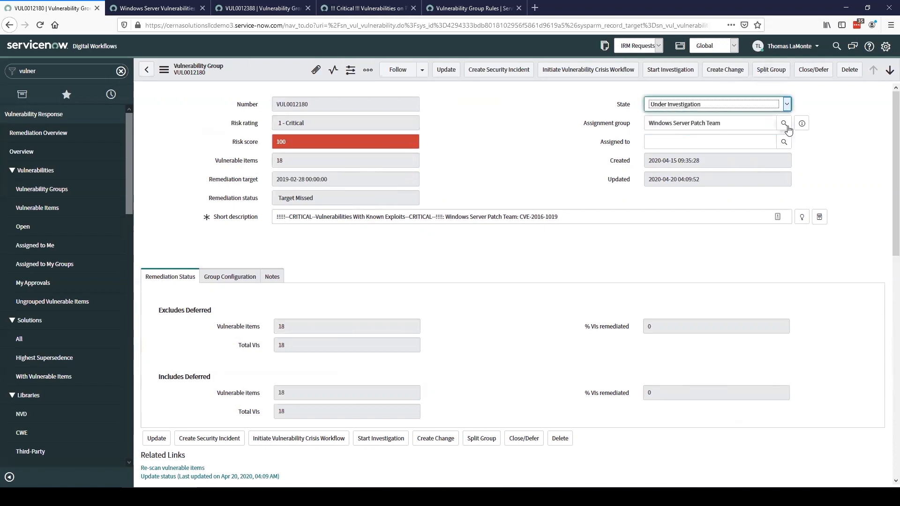
pyautogui.moveTo(823, 123)
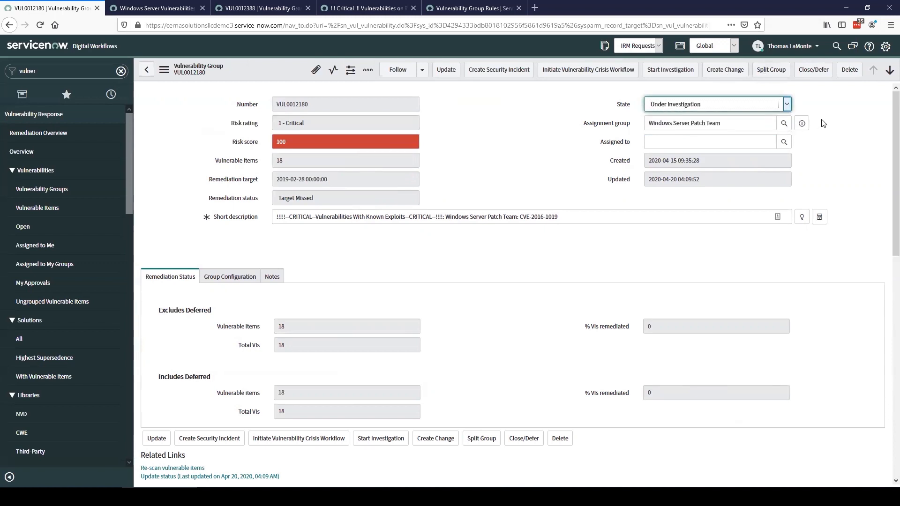
pyautogui.moveTo(845, 122)
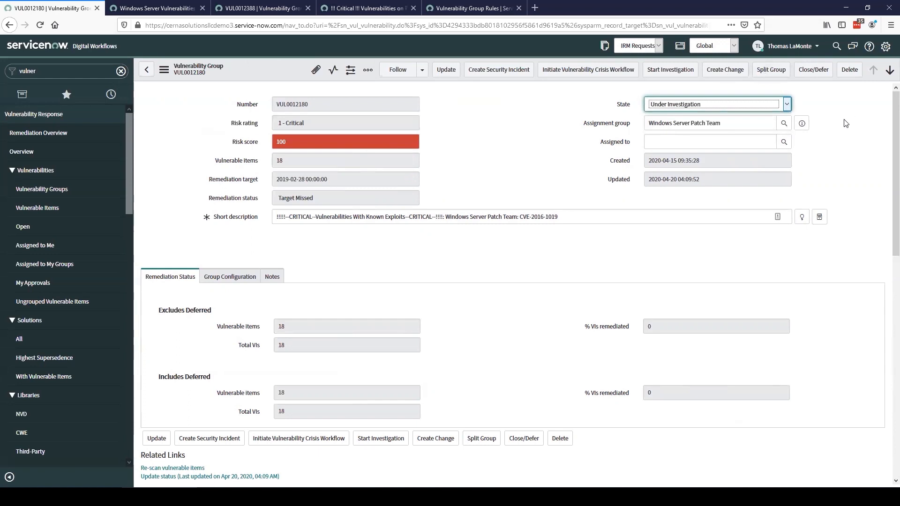
pyautogui.click(710, 142)
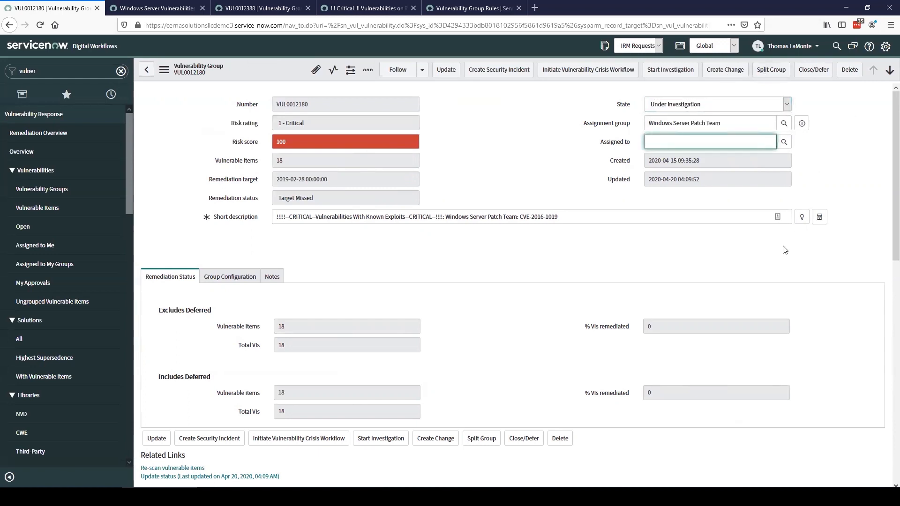
pyautogui.scroll(-3)
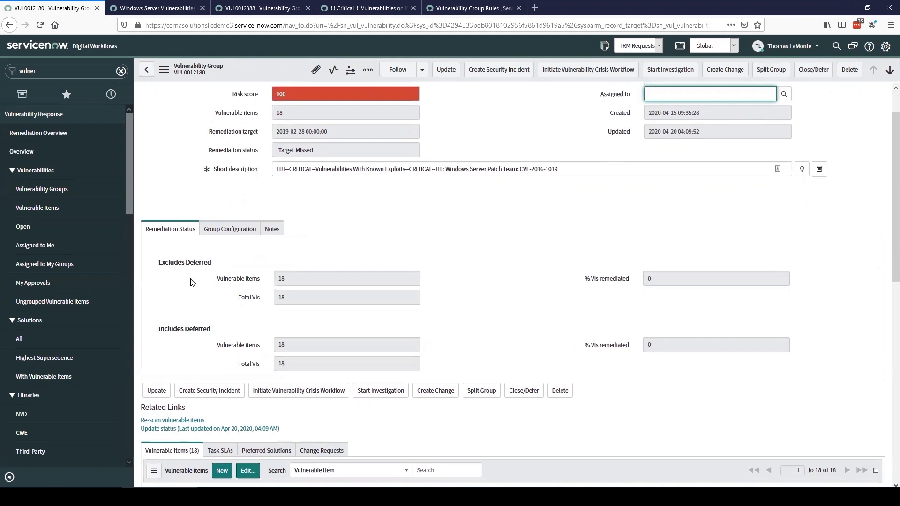
pyautogui.moveTo(585, 265)
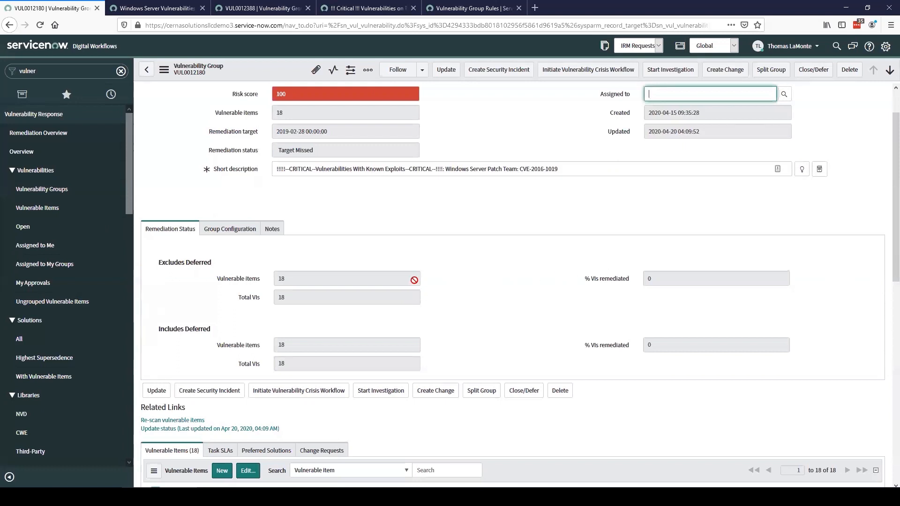
pyautogui.moveTo(424, 283)
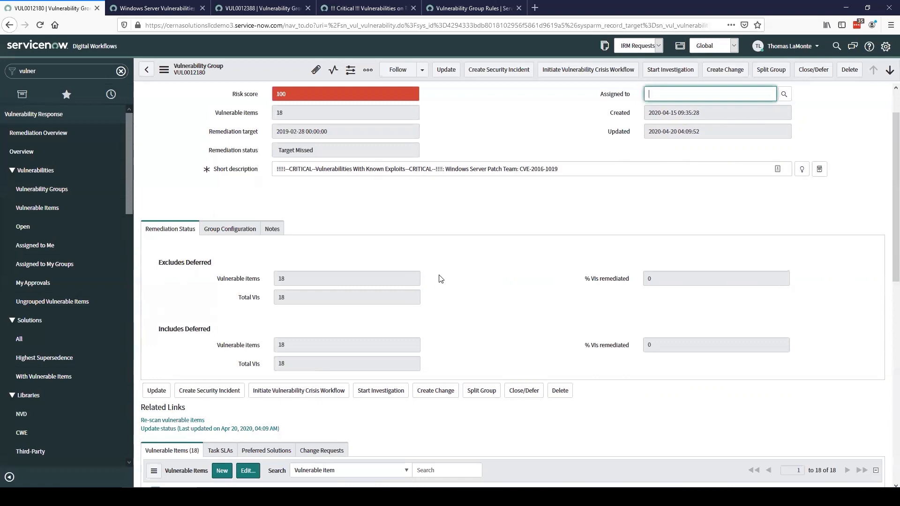
pyautogui.moveTo(520, 297)
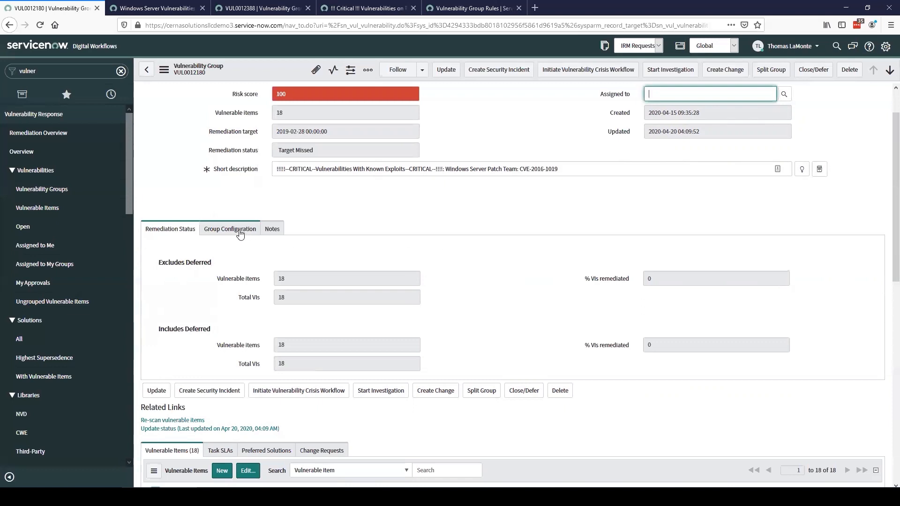
# Show VUL0012180's Group Configuration: grouped by group rule with automatic related-item updating
pyautogui.click(229, 228)
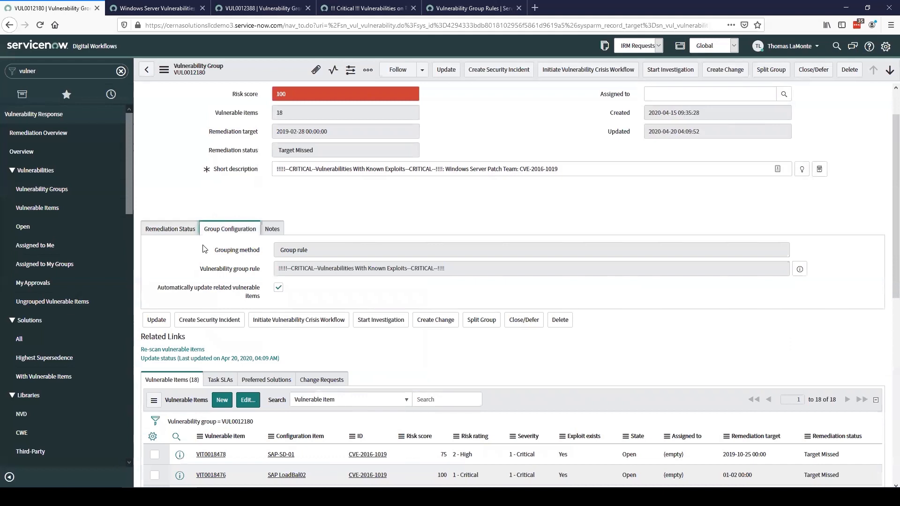
pyautogui.moveTo(192, 279)
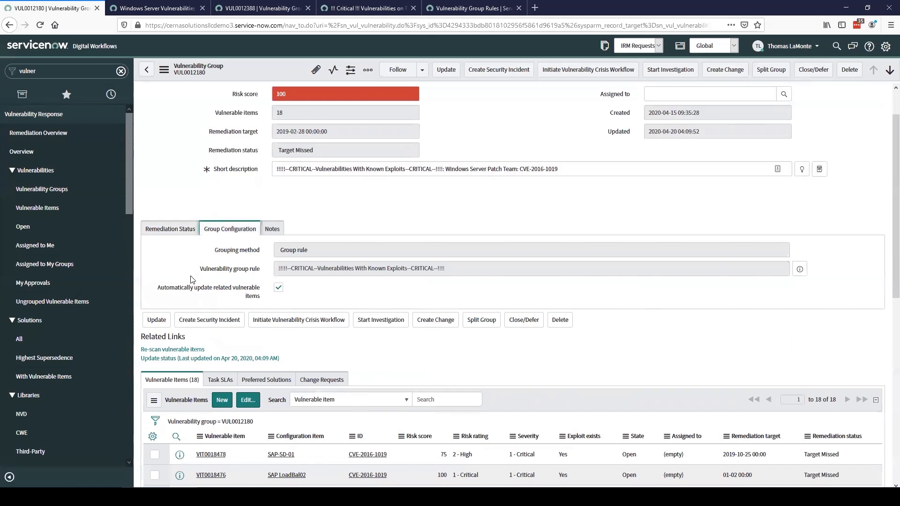
pyautogui.moveTo(265, 255)
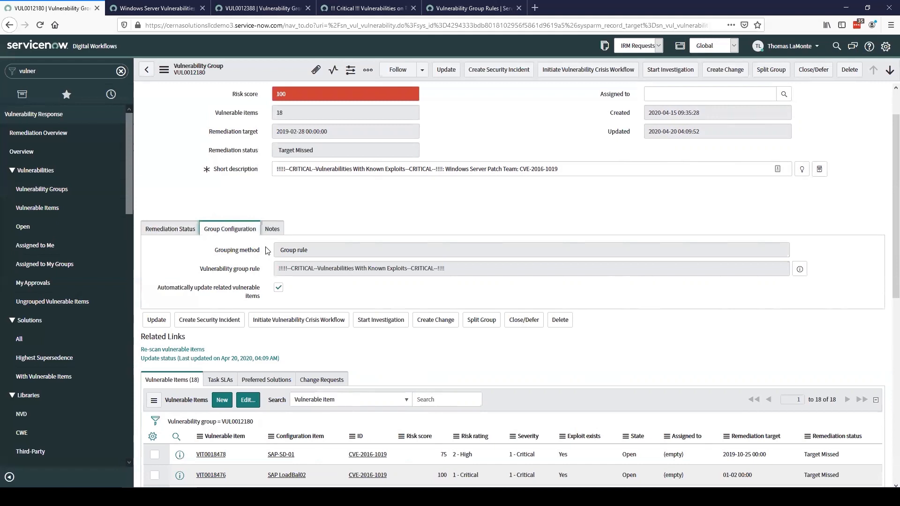
# Show VUL0012180's notes and activity with the Work notes option ticked for new entries
pyautogui.click(271, 229)
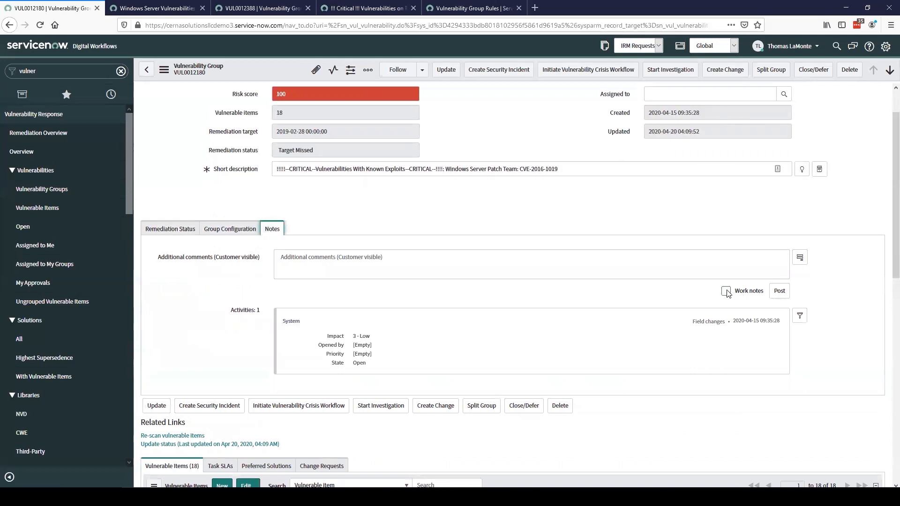
pyautogui.click(725, 291)
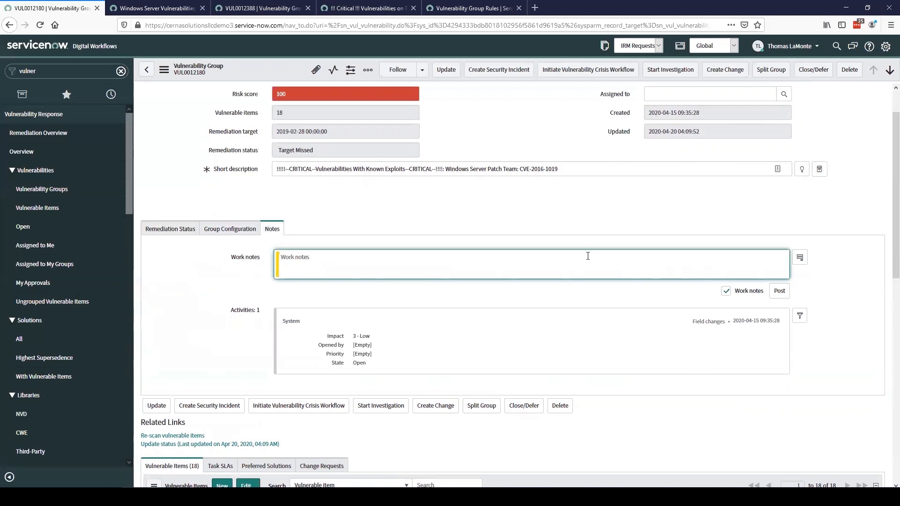
pyautogui.scroll(-3)
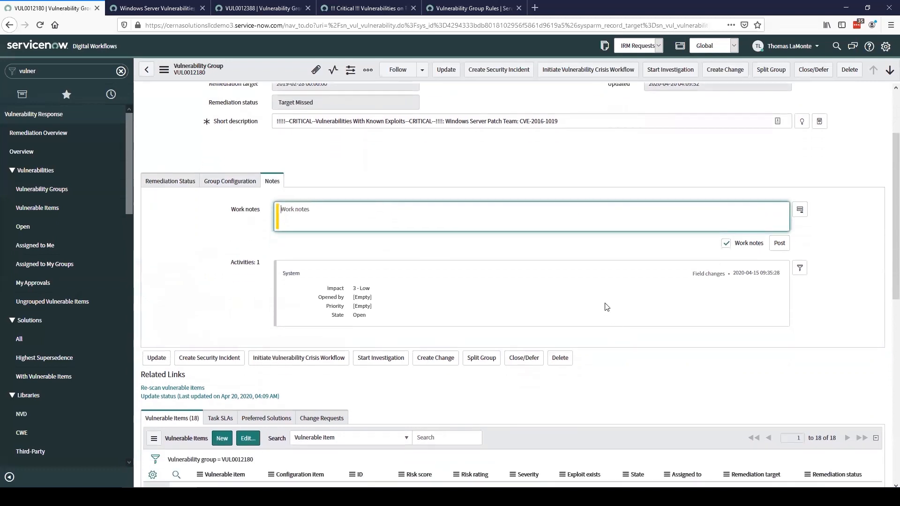
pyautogui.scroll(-3)
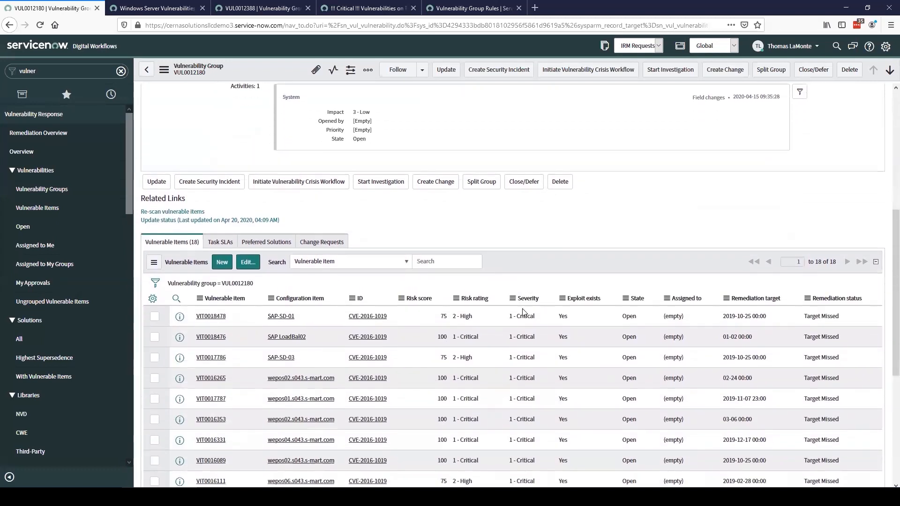
pyautogui.scroll(-3)
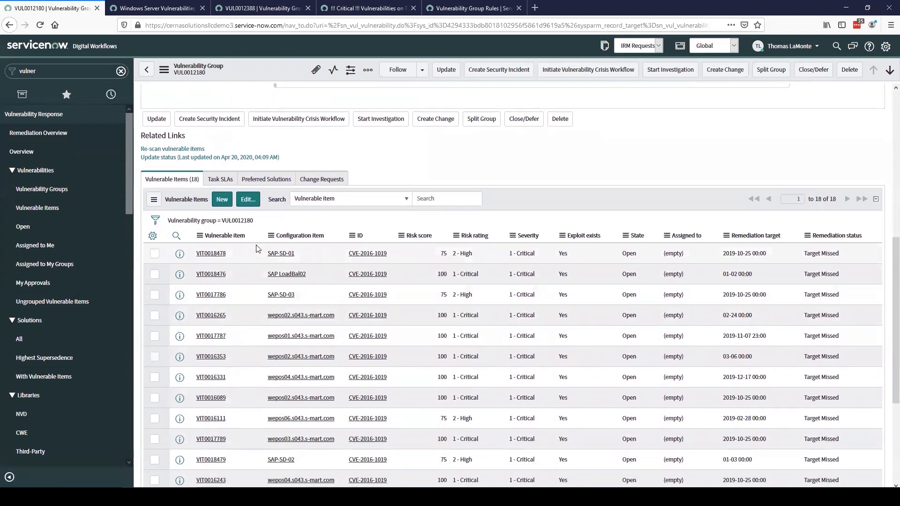
pyautogui.scroll(-3)
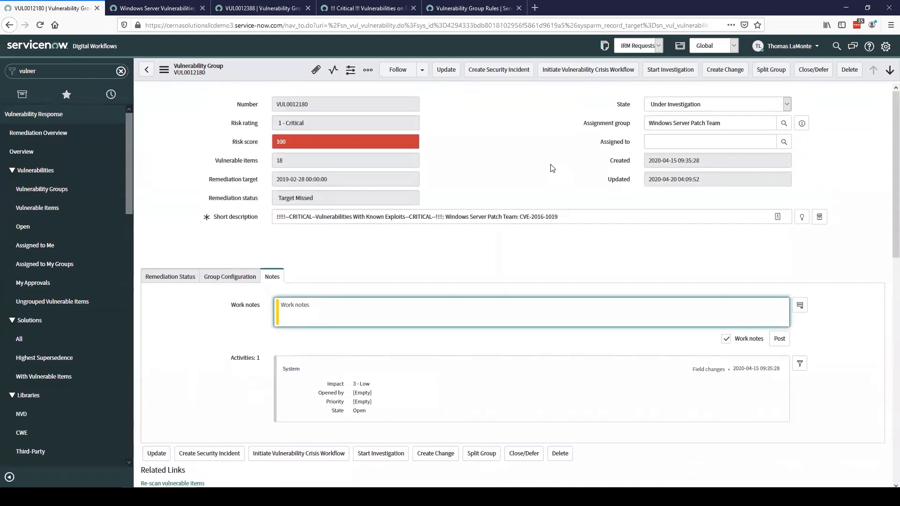
pyautogui.moveTo(543, 160)
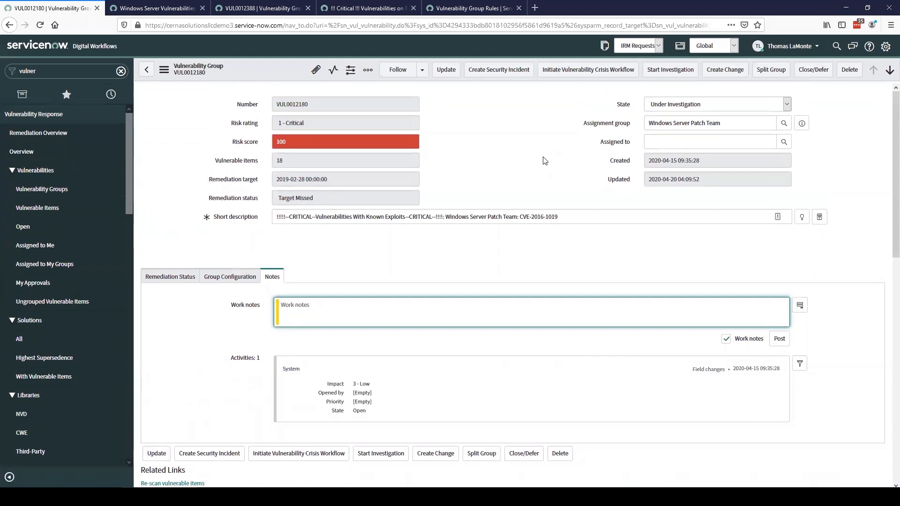
pyautogui.moveTo(501, 164)
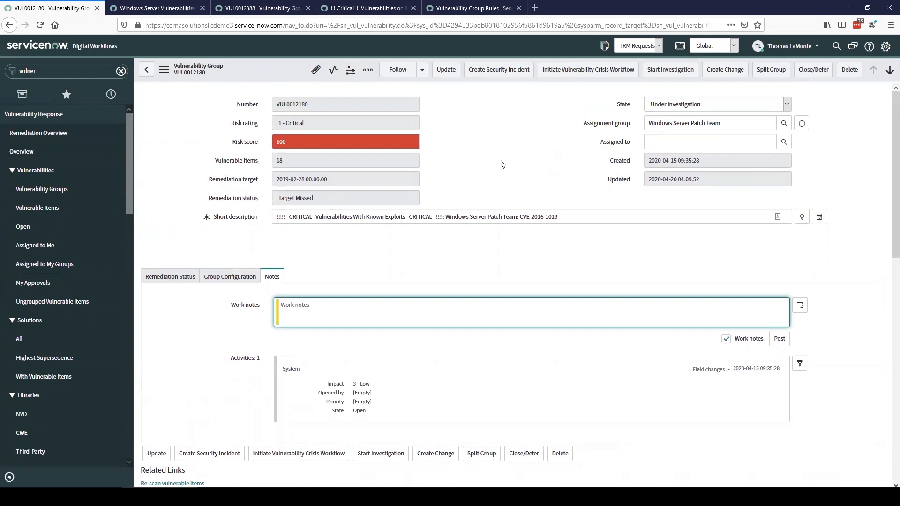
pyautogui.moveTo(510, 78)
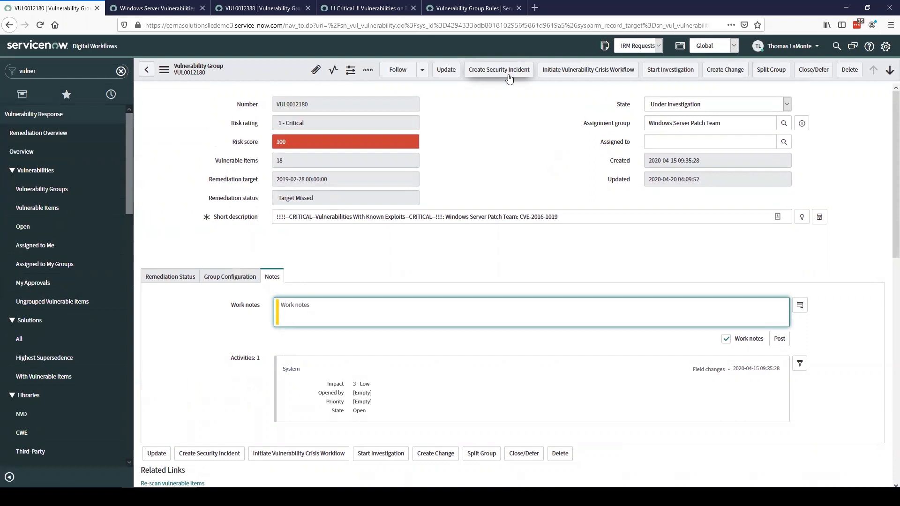
pyautogui.moveTo(599, 80)
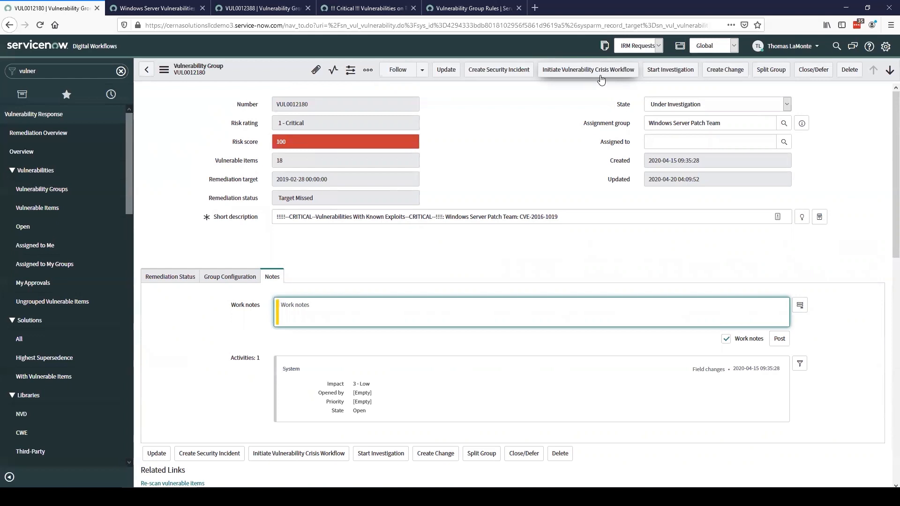
pyautogui.moveTo(669, 69)
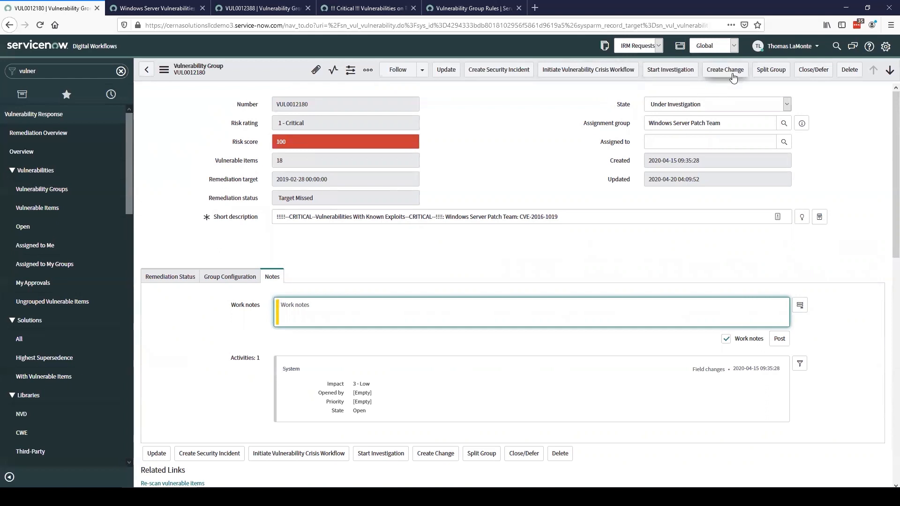
pyautogui.moveTo(740, 78)
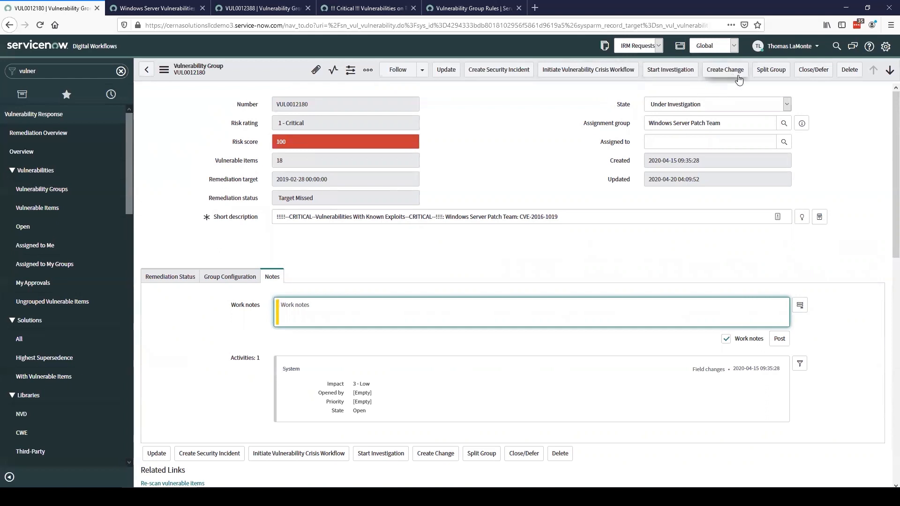
pyautogui.moveTo(782, 84)
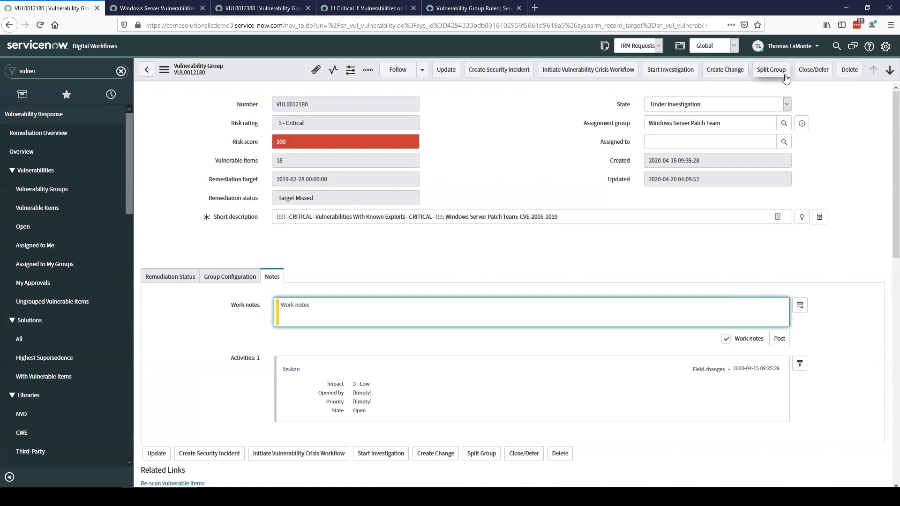
pyautogui.moveTo(505, 348)
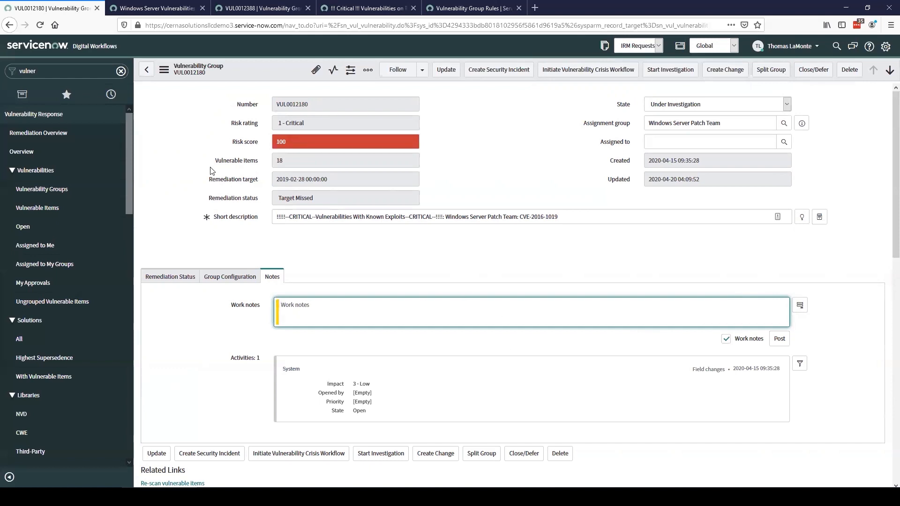
pyautogui.moveTo(184, 159)
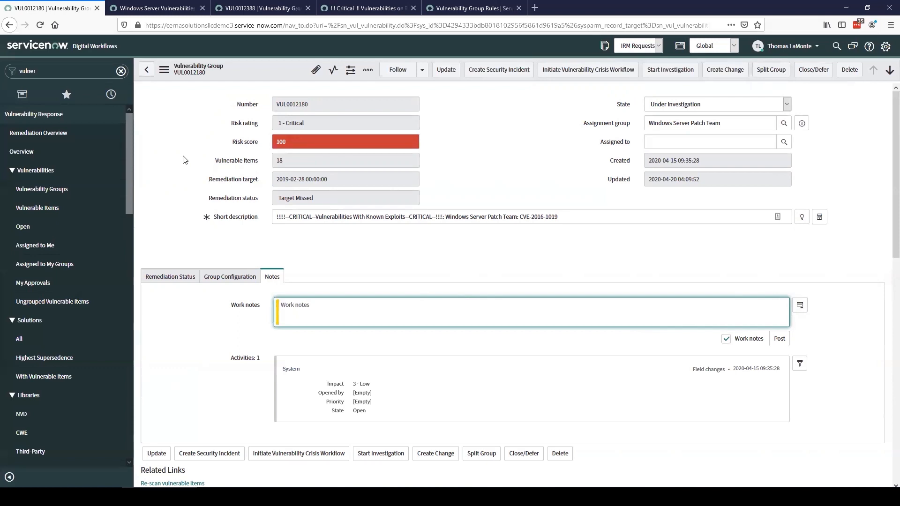
pyautogui.moveTo(184, 160)
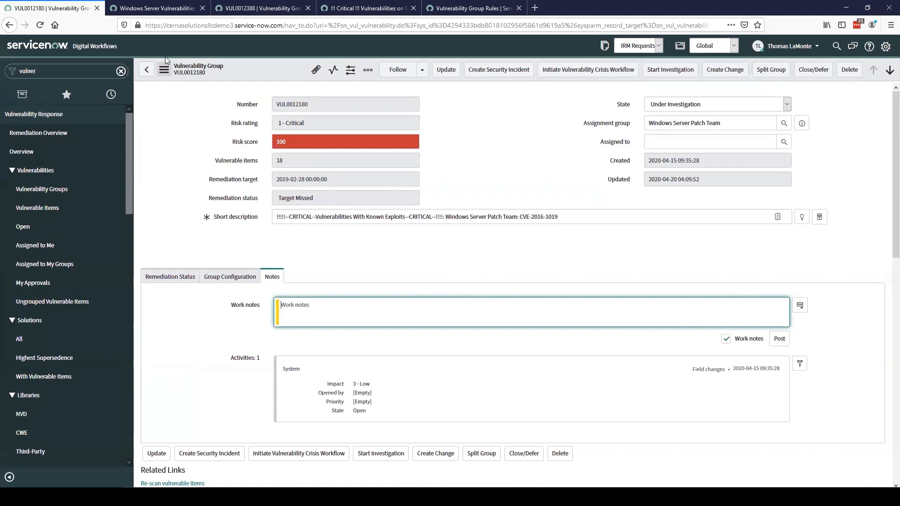
# Switch to the active Windows Server Vulnerabilities group rule conditioned on the Windows Server CI class
pyautogui.click(155, 9)
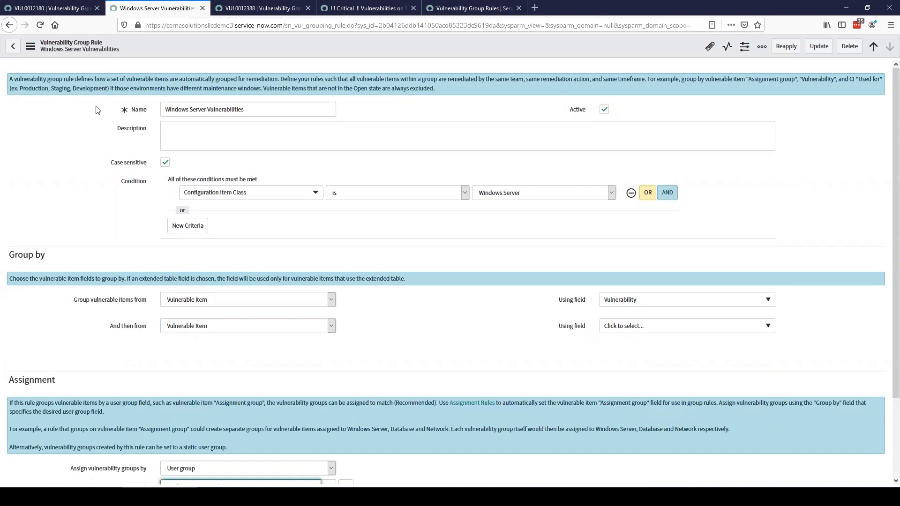
pyautogui.moveTo(96, 110)
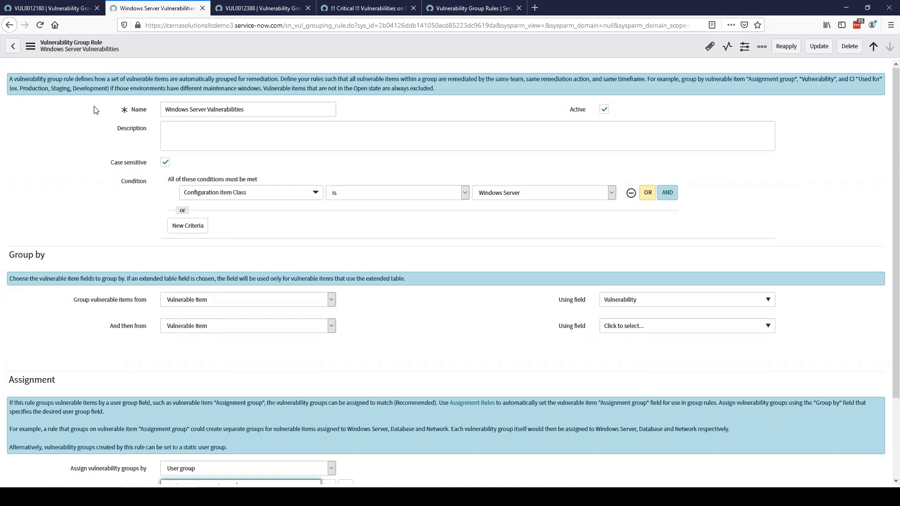
pyautogui.moveTo(131, 193)
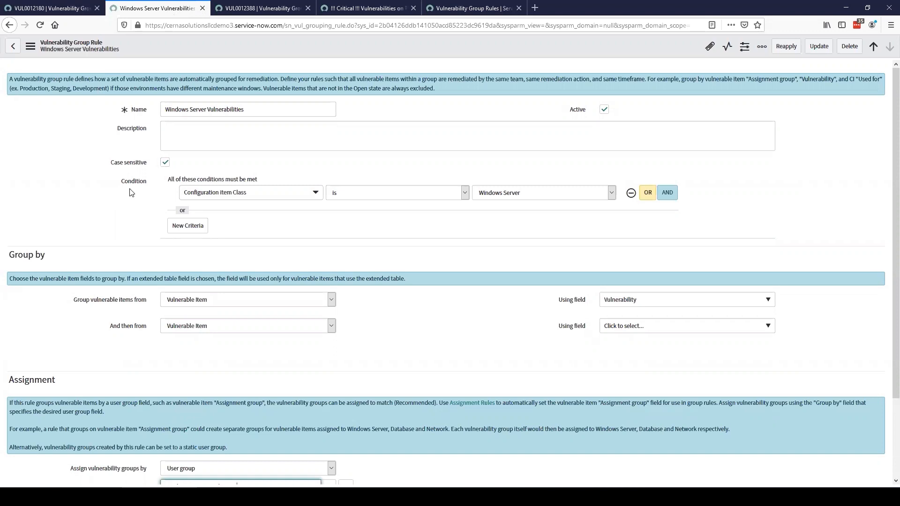
pyautogui.moveTo(583, 313)
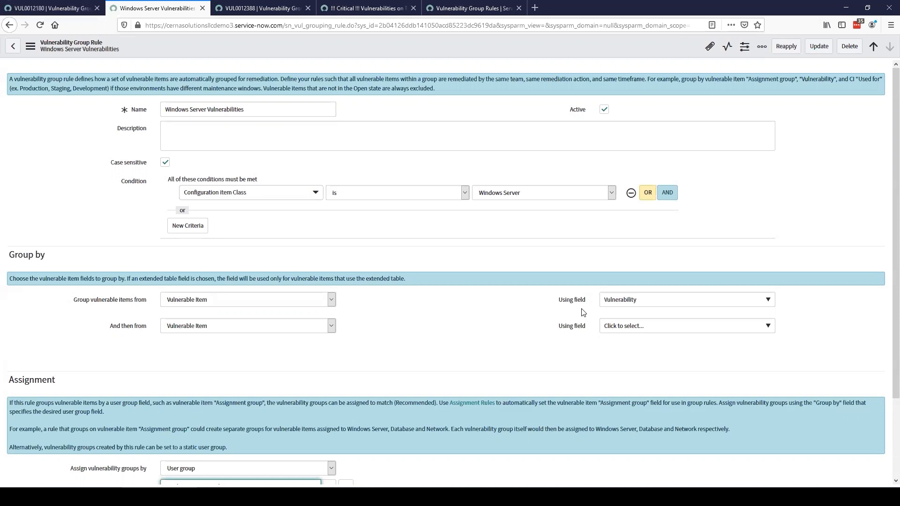
pyautogui.moveTo(510, 320)
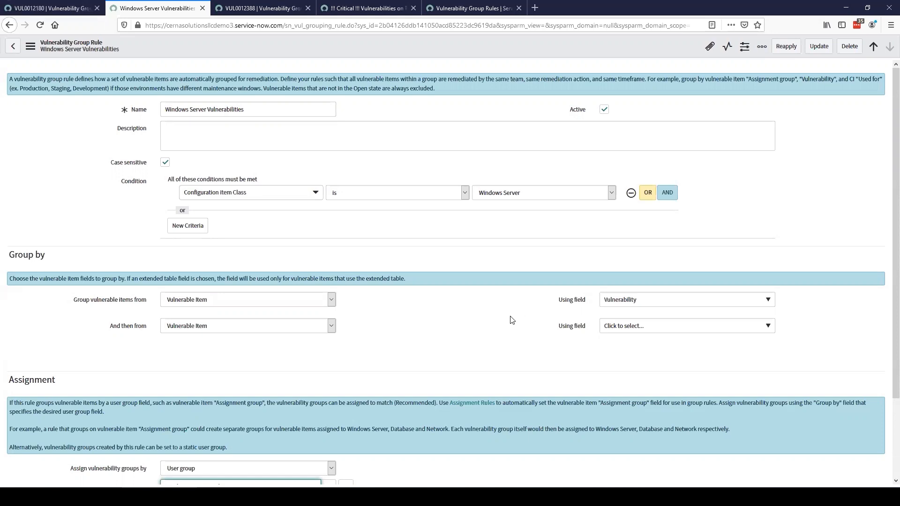
# Enter Windows Server Patch Team as the rule's user group and view resulting group VUL0012388
pyautogui.write('Windows Server Patch Team')
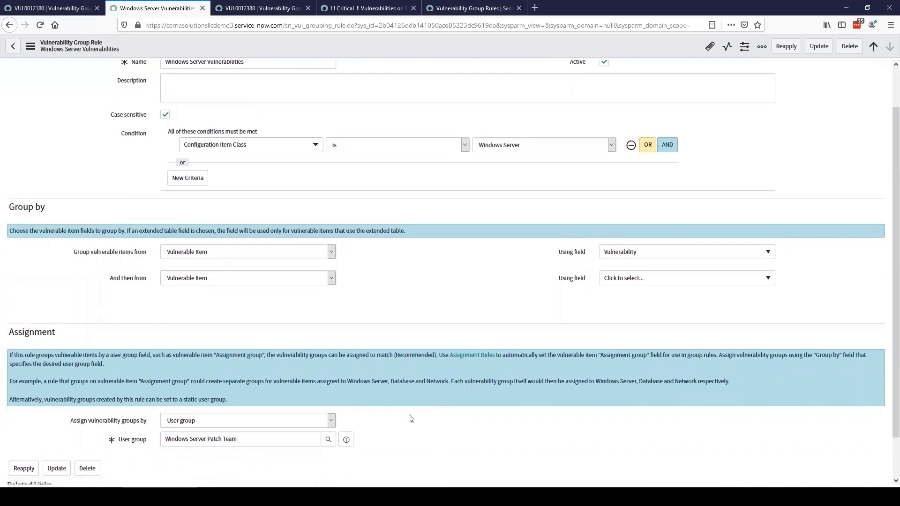
pyautogui.click(240, 439)
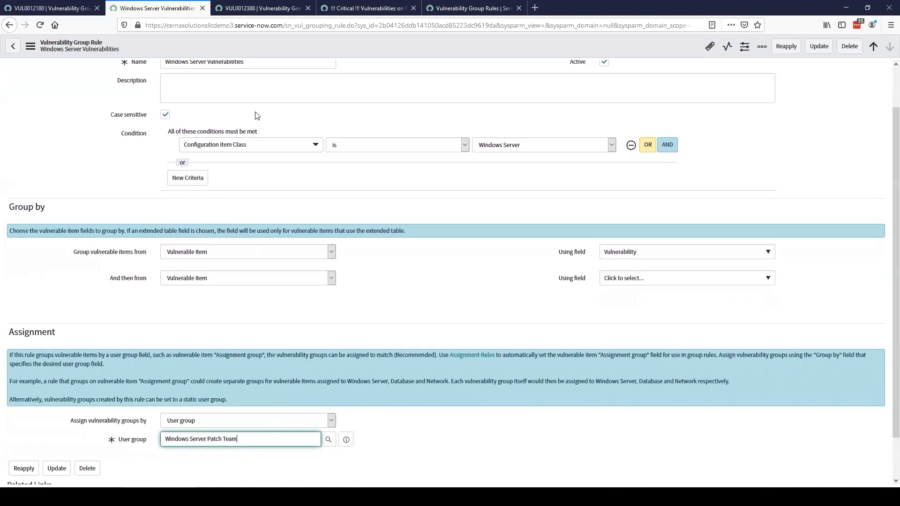
pyautogui.click(260, 9)
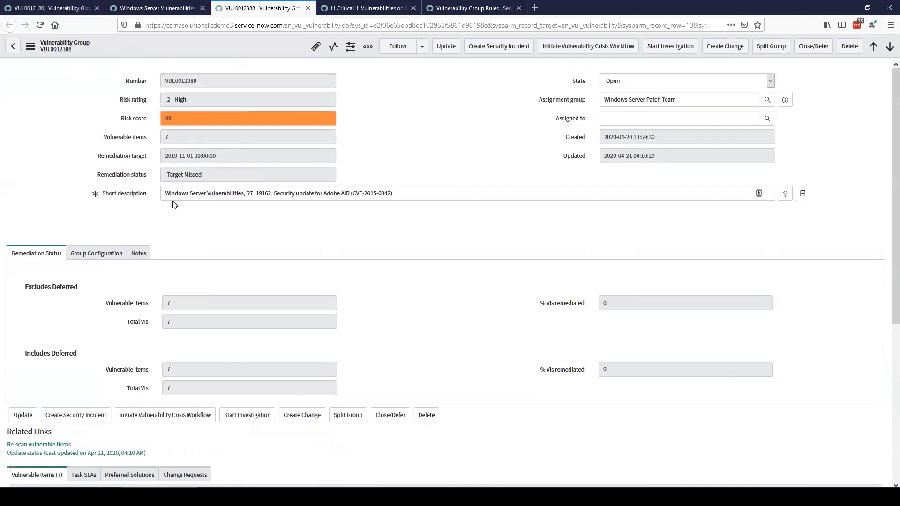
pyautogui.moveTo(196, 208)
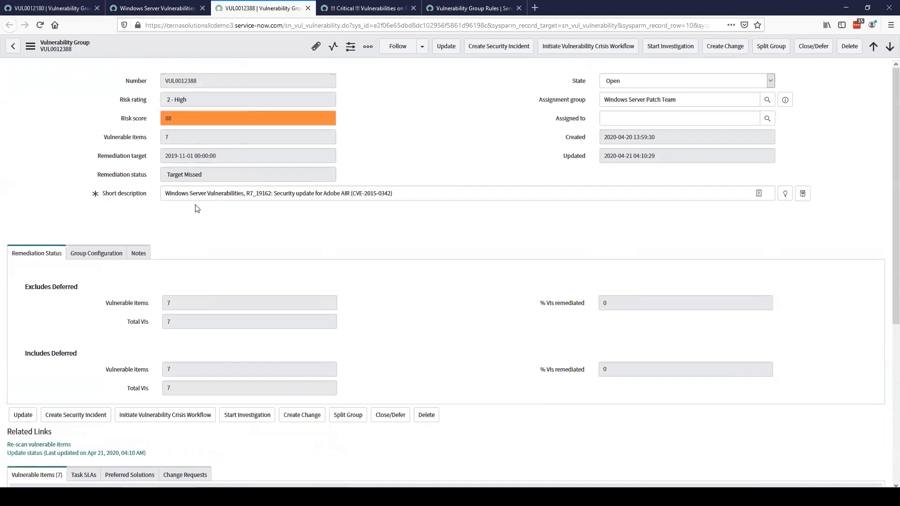
pyautogui.moveTo(237, 209)
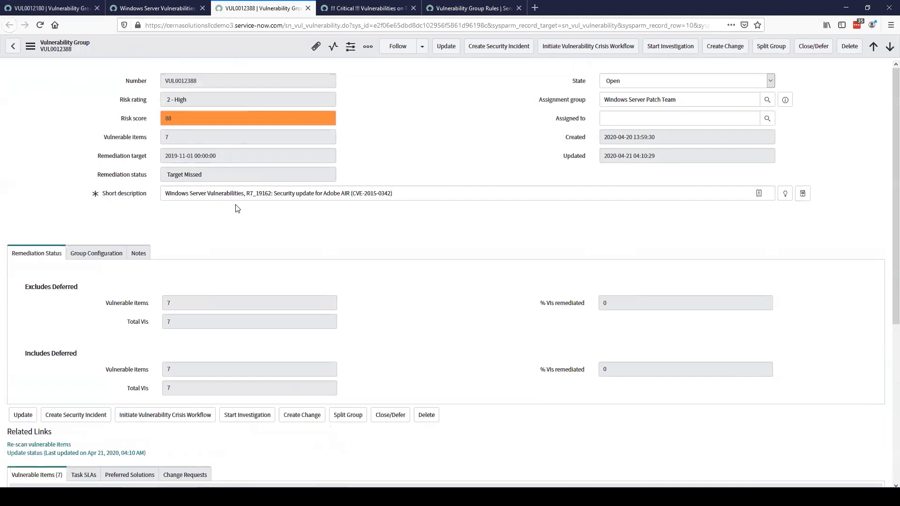
pyautogui.moveTo(329, 210)
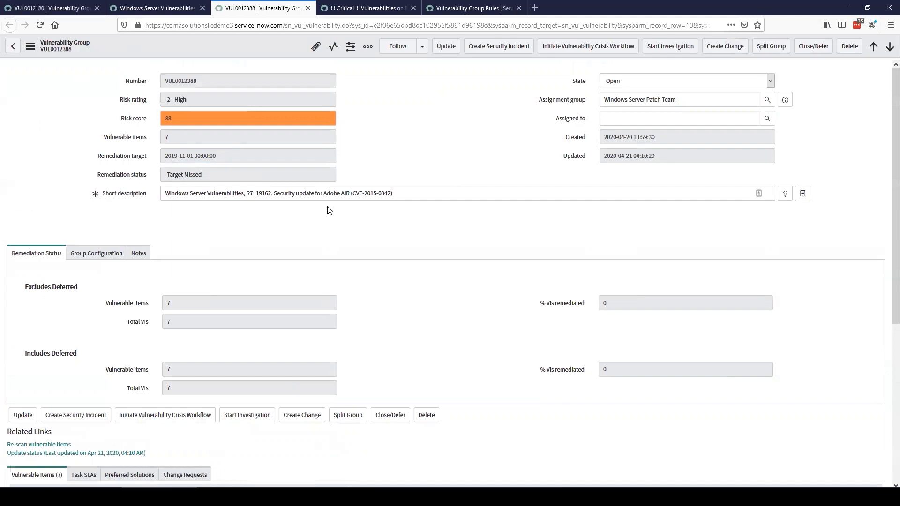
pyautogui.moveTo(335, 209)
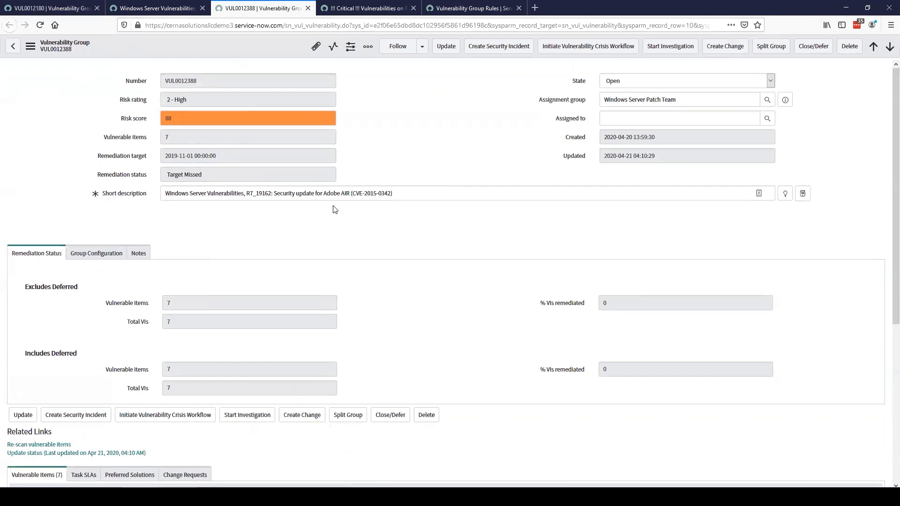
pyautogui.moveTo(540, 108)
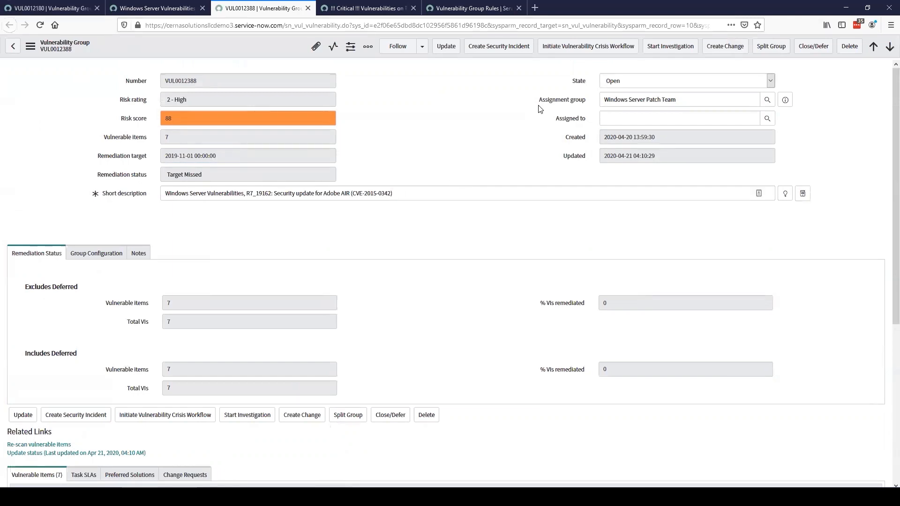